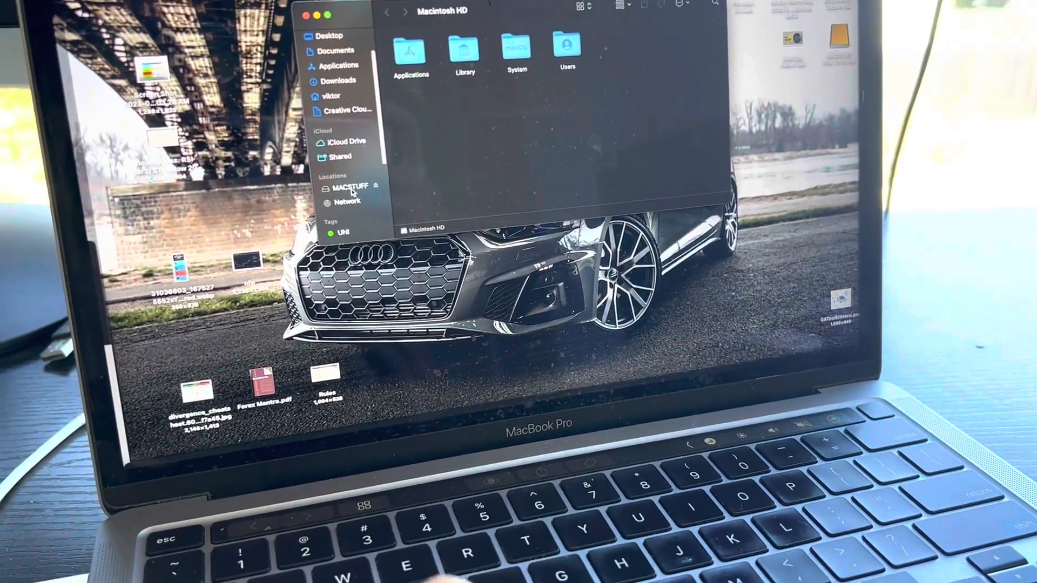
Open the MACSTUFF drive and show its Get Info window: 2 TB FAT32, 1.71 TB available.
click(345, 188)
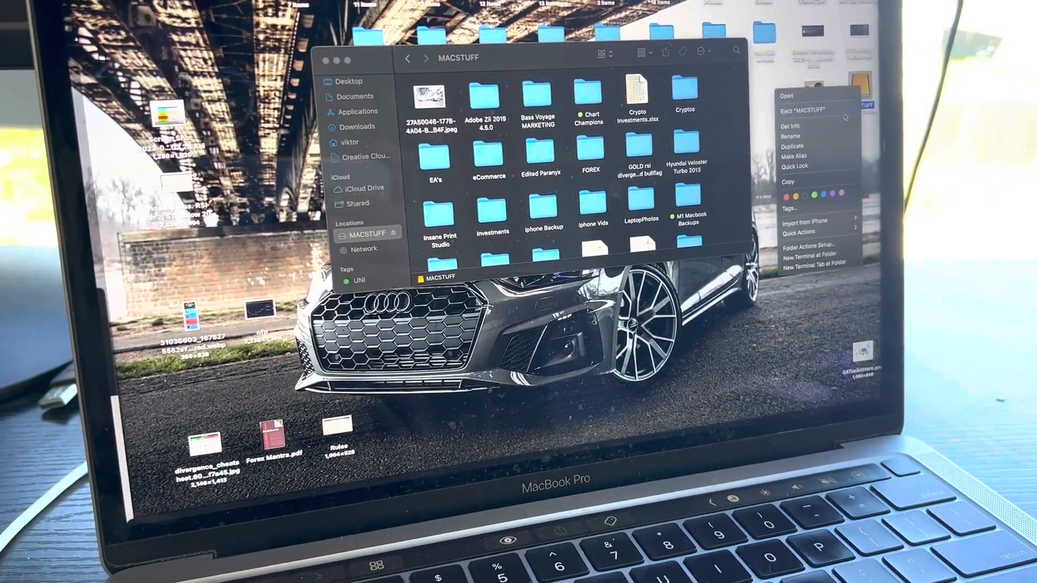
click(790, 125)
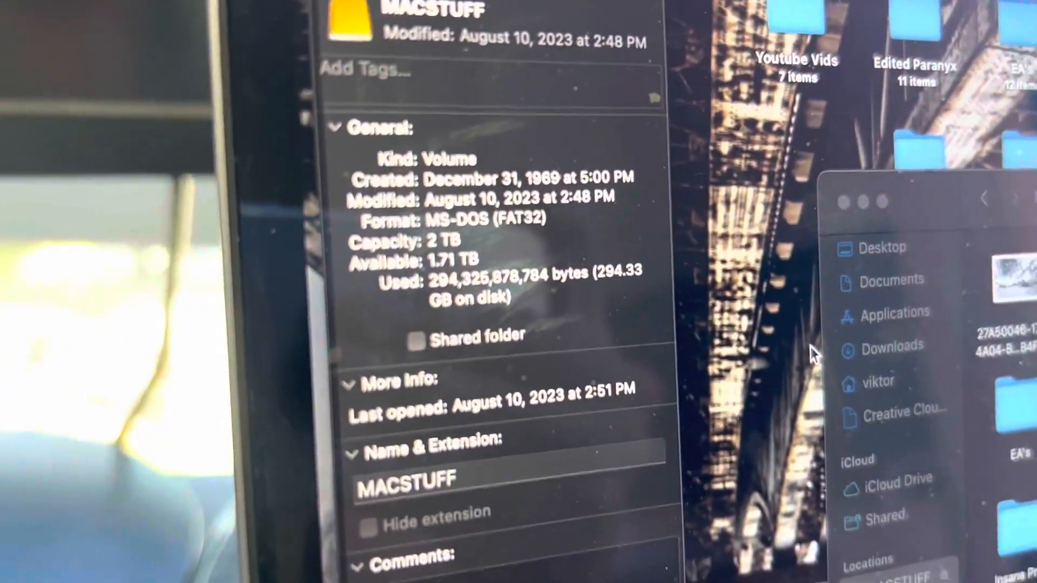